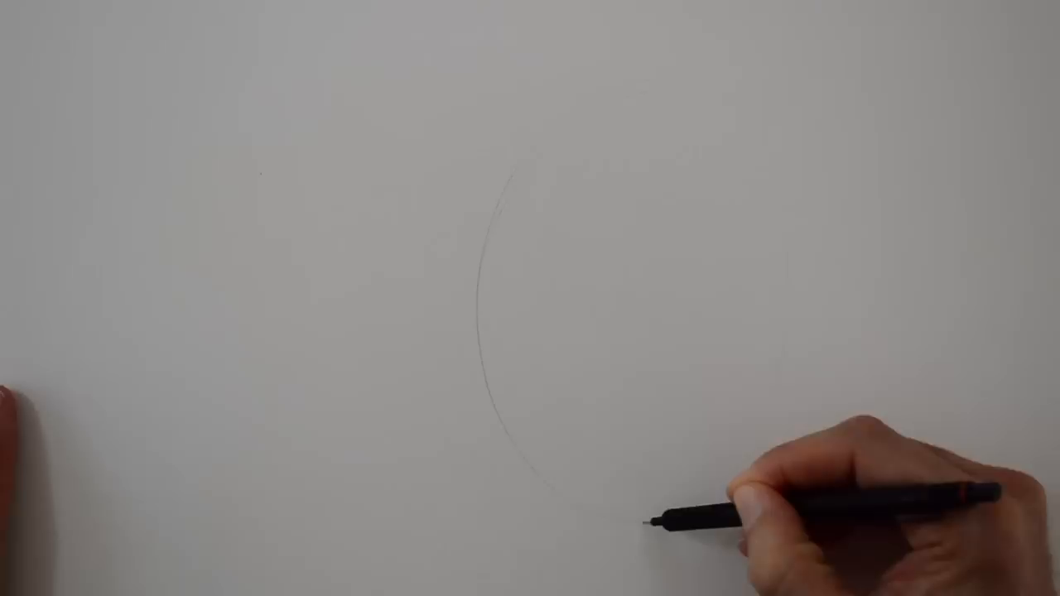
{"action": "left_click_drag", "start_coordinate": [662, 522], "coordinate": [530, 323]}
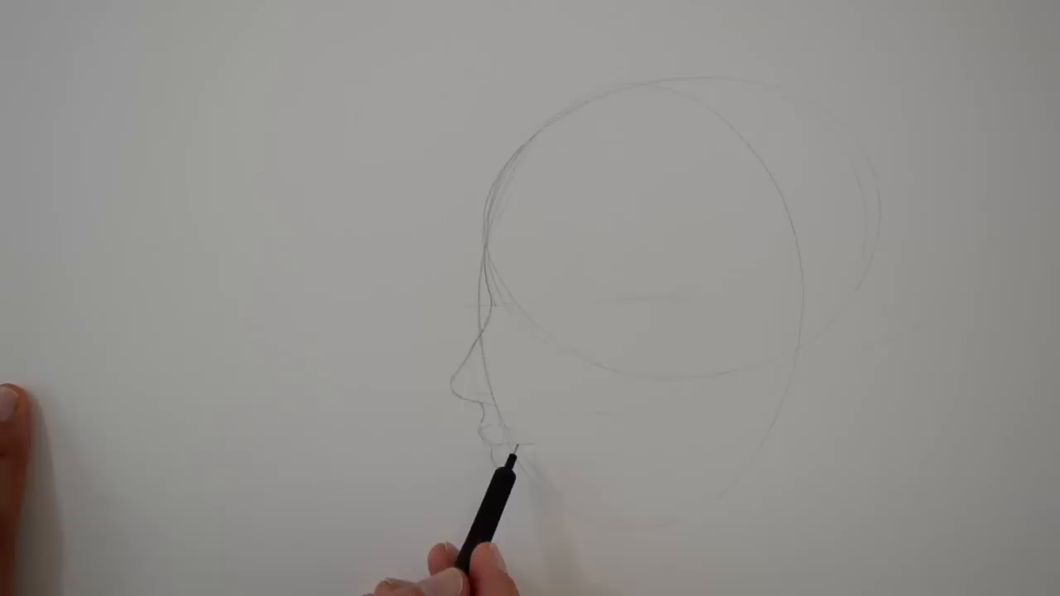
{"action": "left_click_drag", "start_coordinate": [509, 464], "coordinate": [663, 497]}
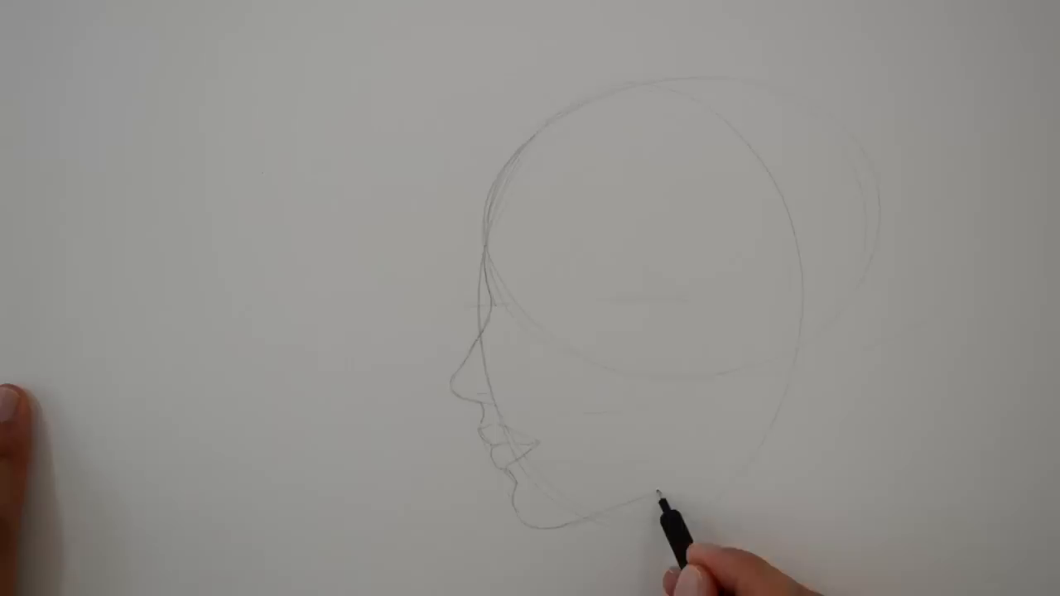